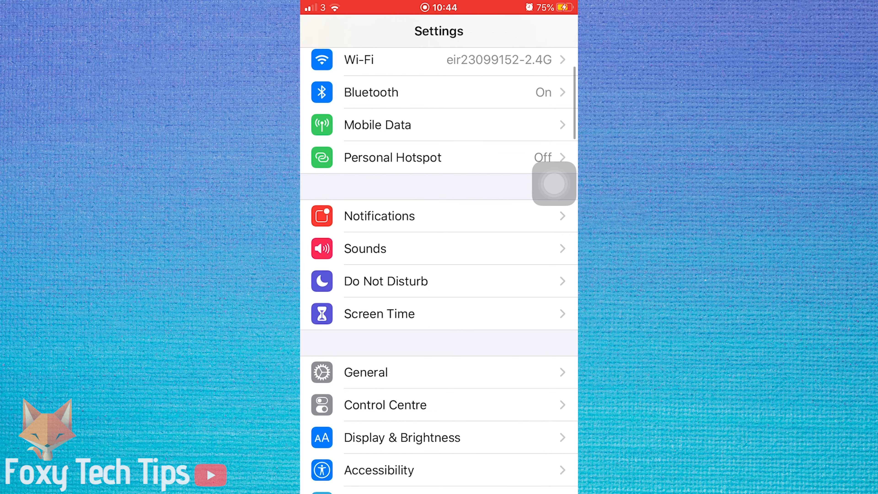
Step: Scroll the Settings list down and go into Display & Brightness, where Light appearance is checked
scroll("down", 3)
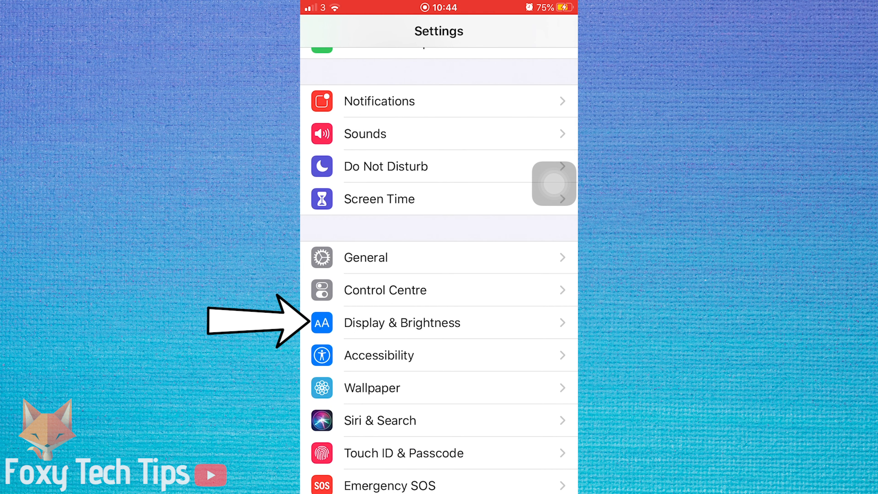
left_click(402, 322)
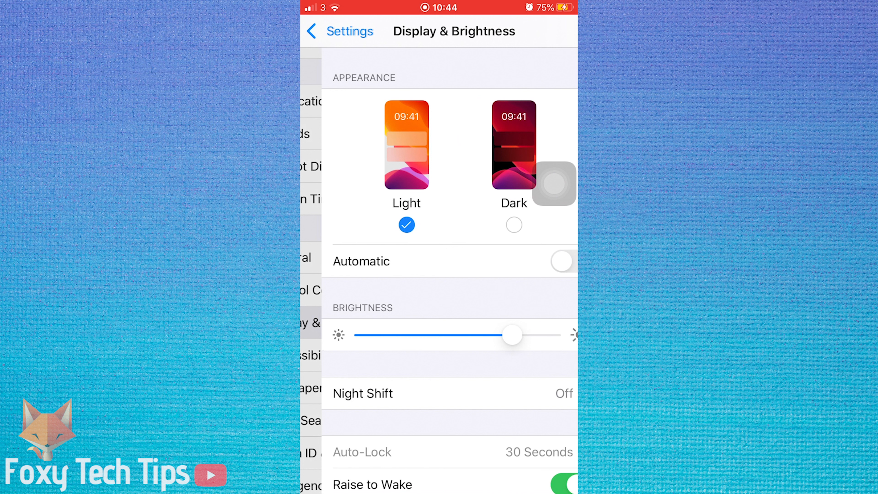